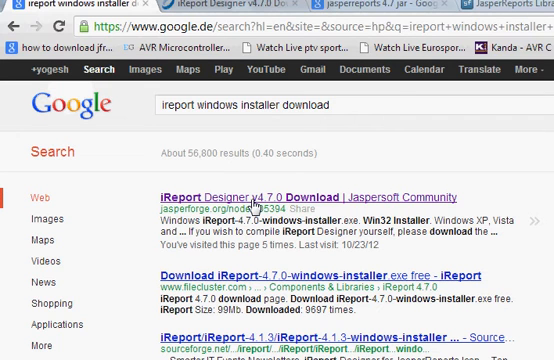
{"action": "mouse_move", "coordinate": [252, 186]}
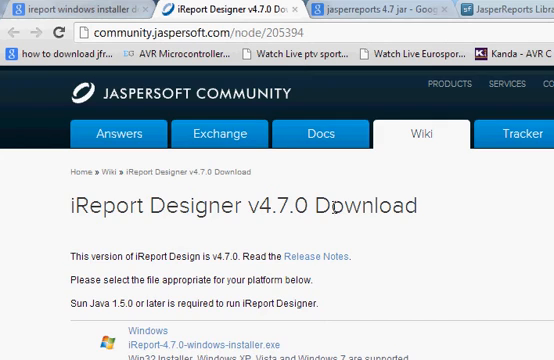
- Scroll the iReport Designer v4.7.0 download page to the Windows installer link
{"action": "scroll", "scroll_direction": "down", "scroll_amount": 3}
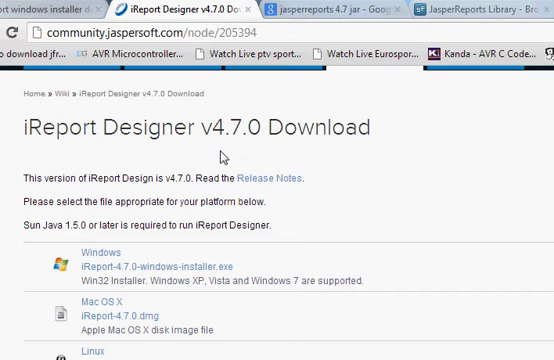
{"action": "mouse_move", "coordinate": [150, 258]}
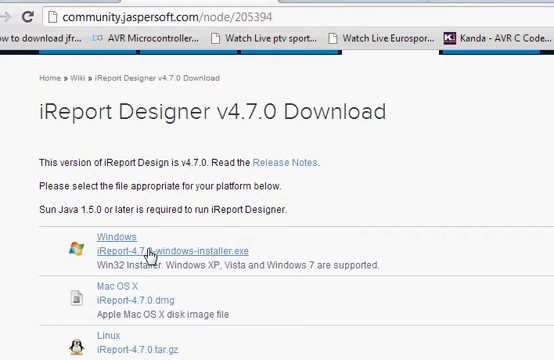
{"action": "mouse_move", "coordinate": [148, 258]}
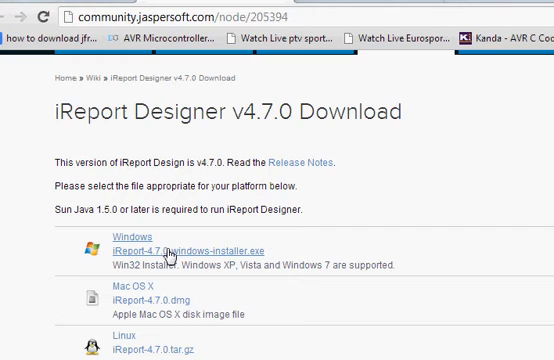
{"action": "scroll", "scroll_direction": "down", "scroll_amount": 3}
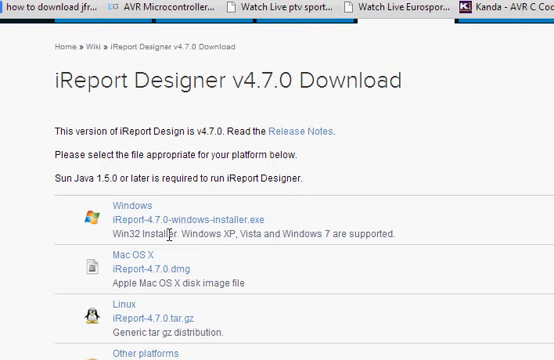
{"action": "mouse_move", "coordinate": [182, 212]}
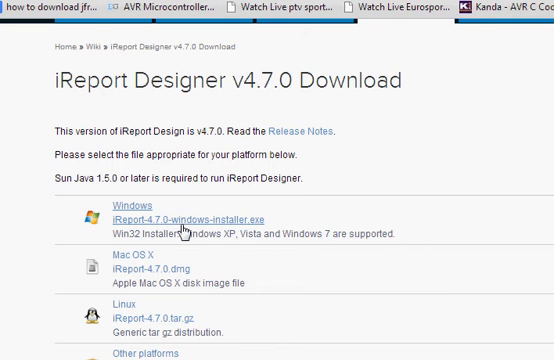
{"action": "mouse_move", "coordinate": [180, 226]}
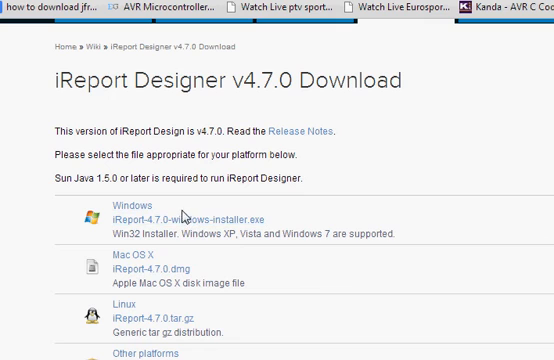
{"action": "mouse_move", "coordinate": [186, 212]}
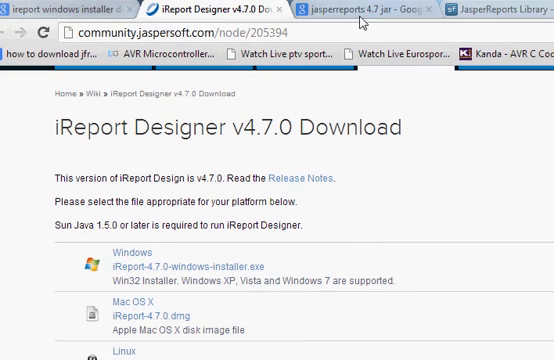
- From the 'jasperreports 4.7 jar' Google results, reach the JasperReports 4.7.0 files on SourceForge
{"action": "left_click", "coordinate": [350, 12]}
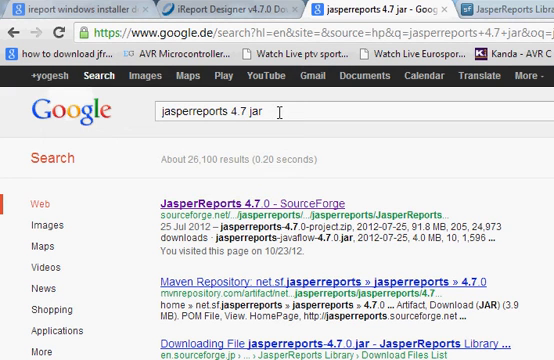
{"action": "left_click", "coordinate": [220, 8]}
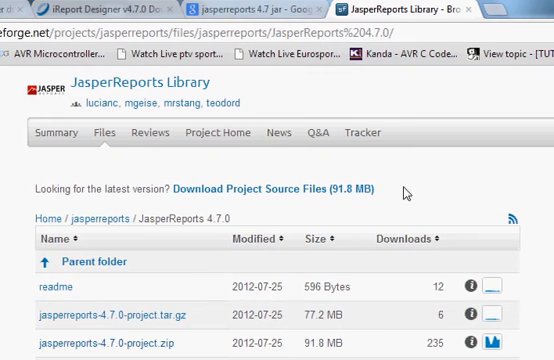
- Scroll the SourceForge file list to locate jasperreports-4.7.0-project.zip
{"action": "scroll", "scroll_direction": "down", "scroll_amount": 3}
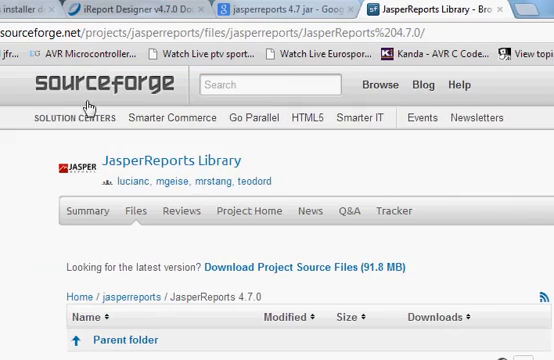
{"action": "scroll", "scroll_direction": "down", "scroll_amount": 3}
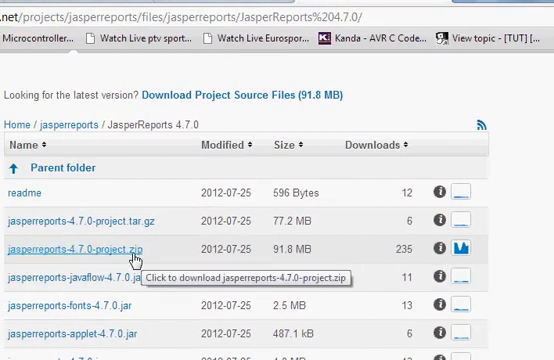
{"action": "mouse_move", "coordinate": [460, 264]}
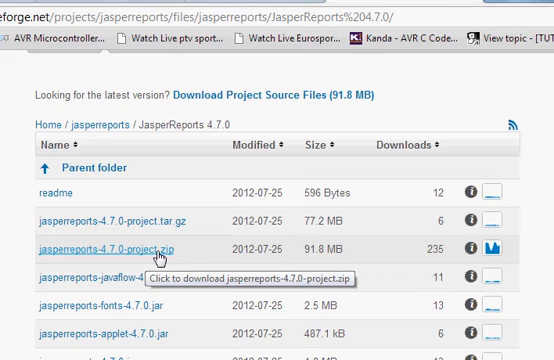
{"action": "scroll", "scroll_direction": "down", "scroll_amount": 3}
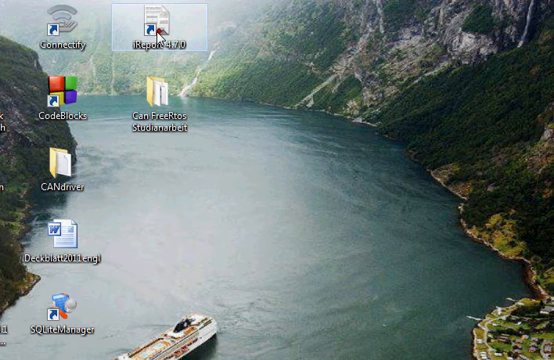
- Start NetBeans and reach the project's Libraries options in the Projects tree
{"action": "left_click", "coordinate": [156, 20]}
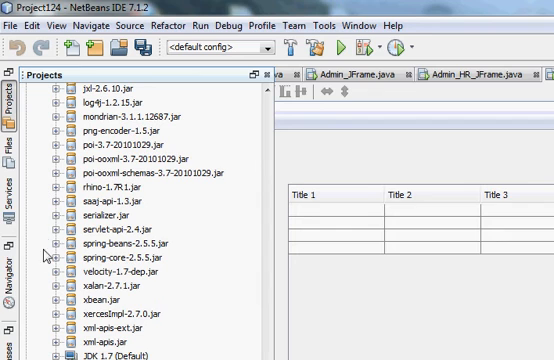
{"action": "scroll", "scroll_direction": "down", "scroll_amount": 3}
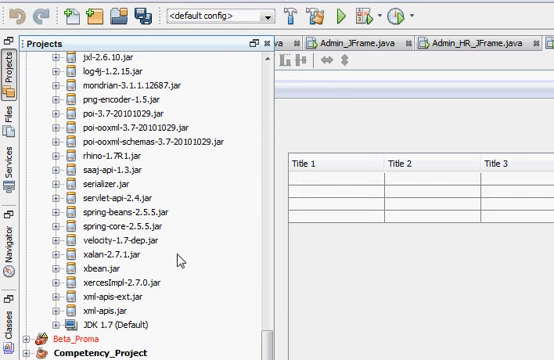
{"action": "scroll", "scroll_direction": "down", "scroll_amount": 3}
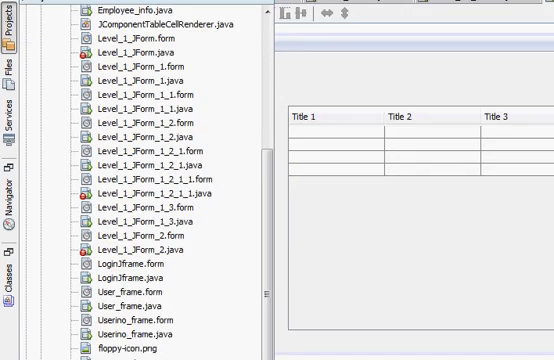
{"action": "scroll", "scroll_direction": "down", "scroll_amount": 3}
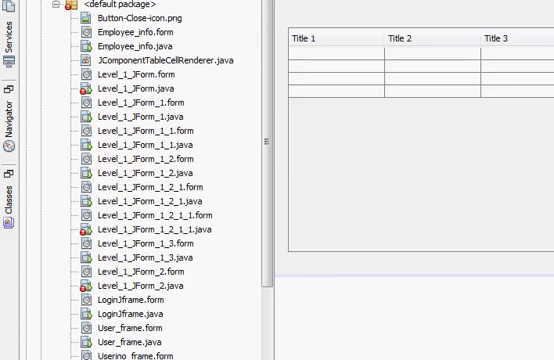
{"action": "scroll", "scroll_direction": "down", "scroll_amount": 3}
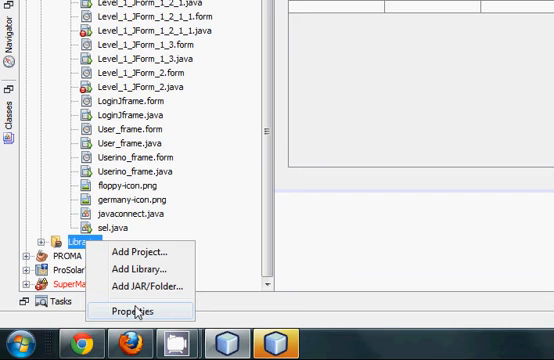
{"action": "mouse_move", "coordinate": [140, 312]}
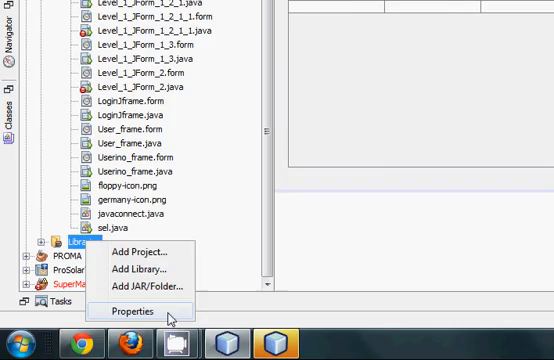
{"action": "left_click", "coordinate": [128, 312]}
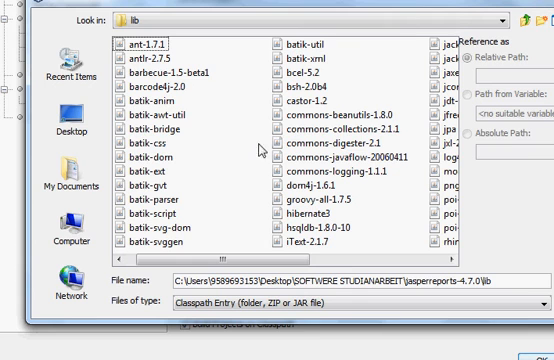
{"action": "mouse_move", "coordinate": [266, 152]}
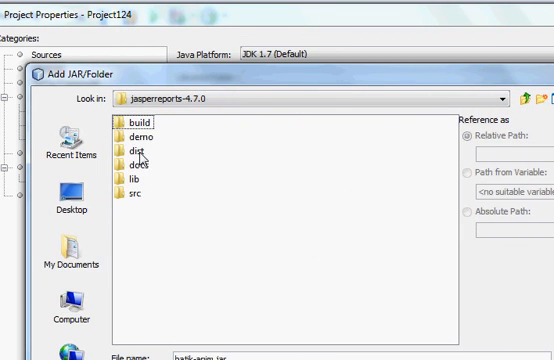
- Add the JasperReports jars from the jasperreports-4.7.0 dist folder to the project libraries
{"action": "left_click", "coordinate": [158, 156]}
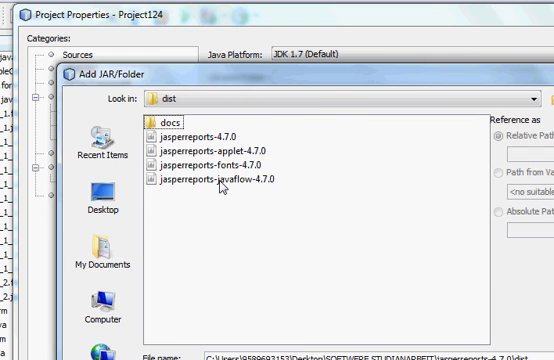
{"action": "left_click", "coordinate": [210, 172]}
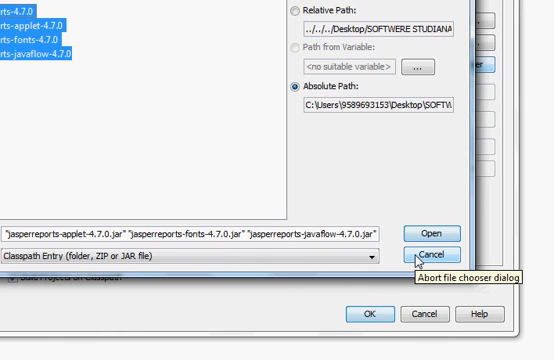
{"action": "left_click", "coordinate": [436, 232]}
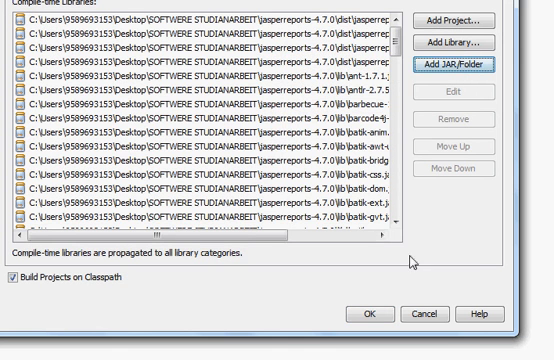
{"action": "mouse_move", "coordinate": [324, 168]}
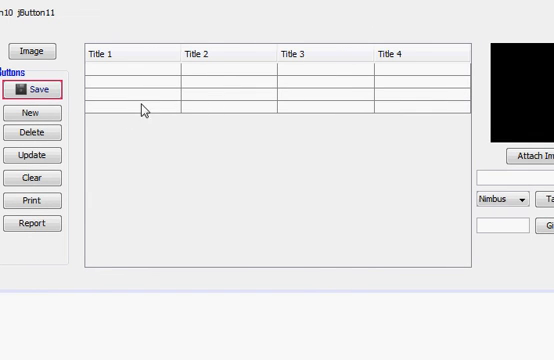
{"action": "mouse_move", "coordinate": [176, 102]}
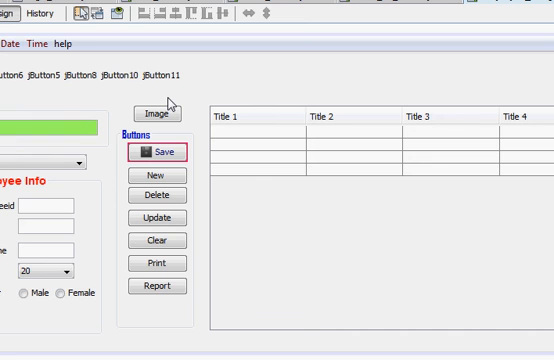
{"action": "mouse_move", "coordinate": [198, 302]}
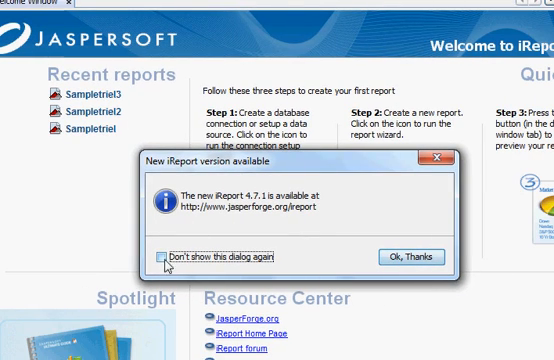
- Dismiss the new-version notice with 'Ok, Thanks' to show the Welcome Window
{"action": "left_click", "coordinate": [404, 256]}
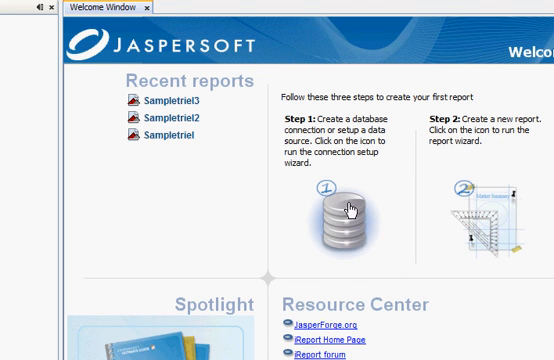
{"action": "mouse_move", "coordinate": [344, 204]}
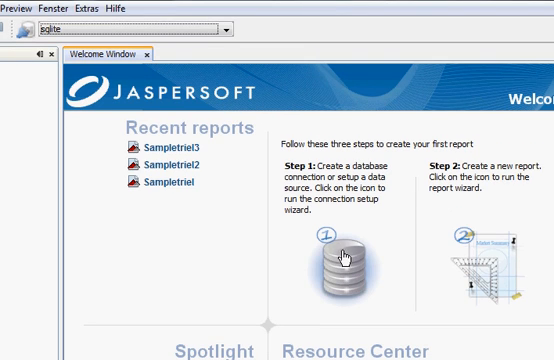
{"action": "mouse_move", "coordinate": [338, 250]}
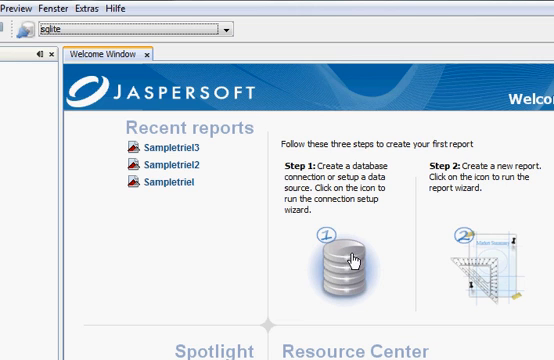